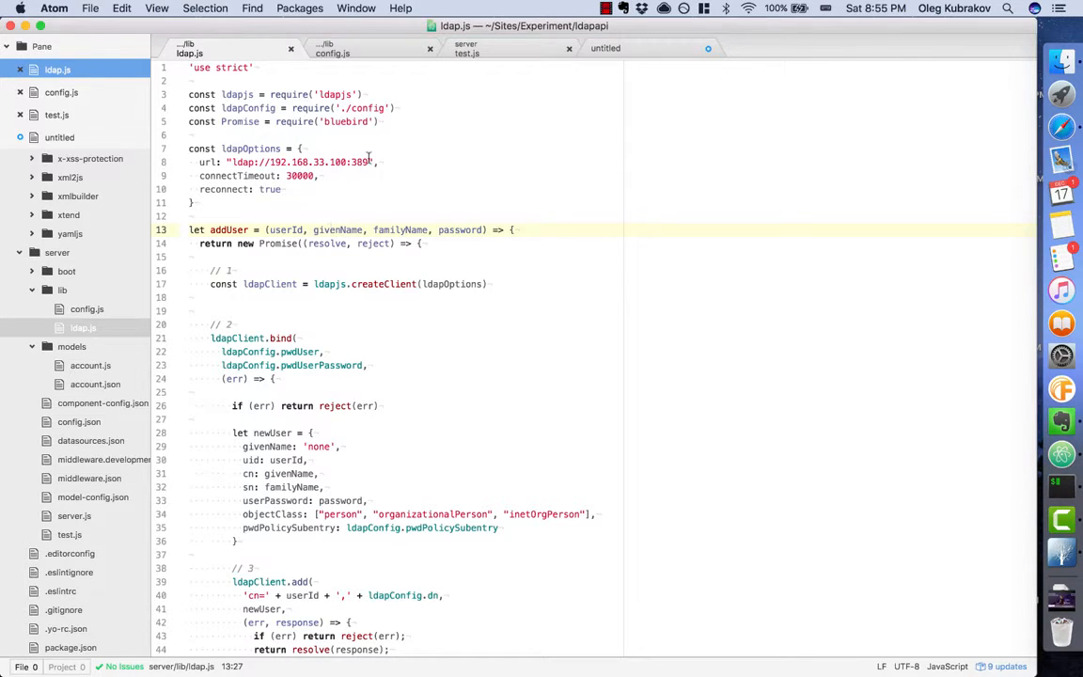
# - Walk through the addUser code in ldap.js, marking every occurrence of pwdUser
pyautogui.scroll(-3)
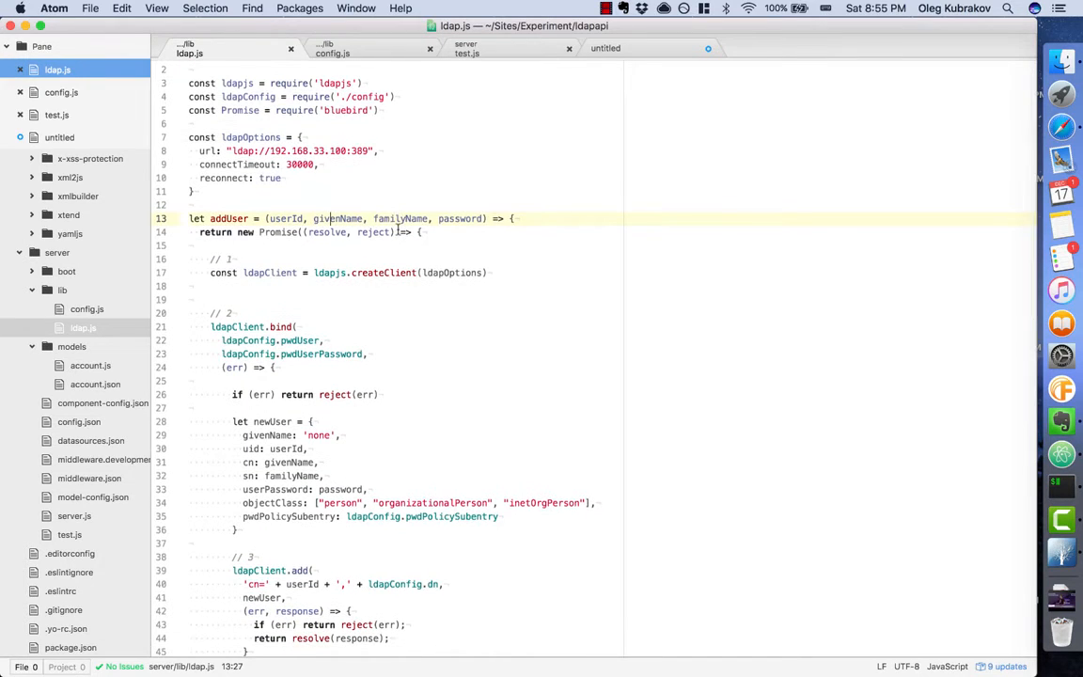
pyautogui.click(338, 259)
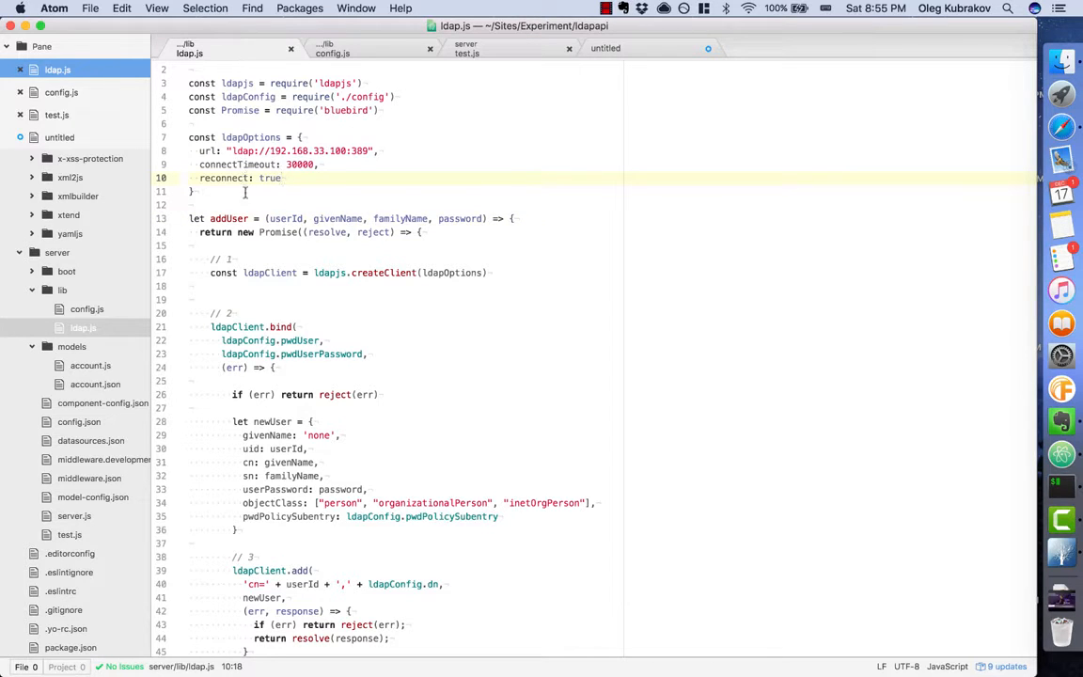
pyautogui.scroll(-3)
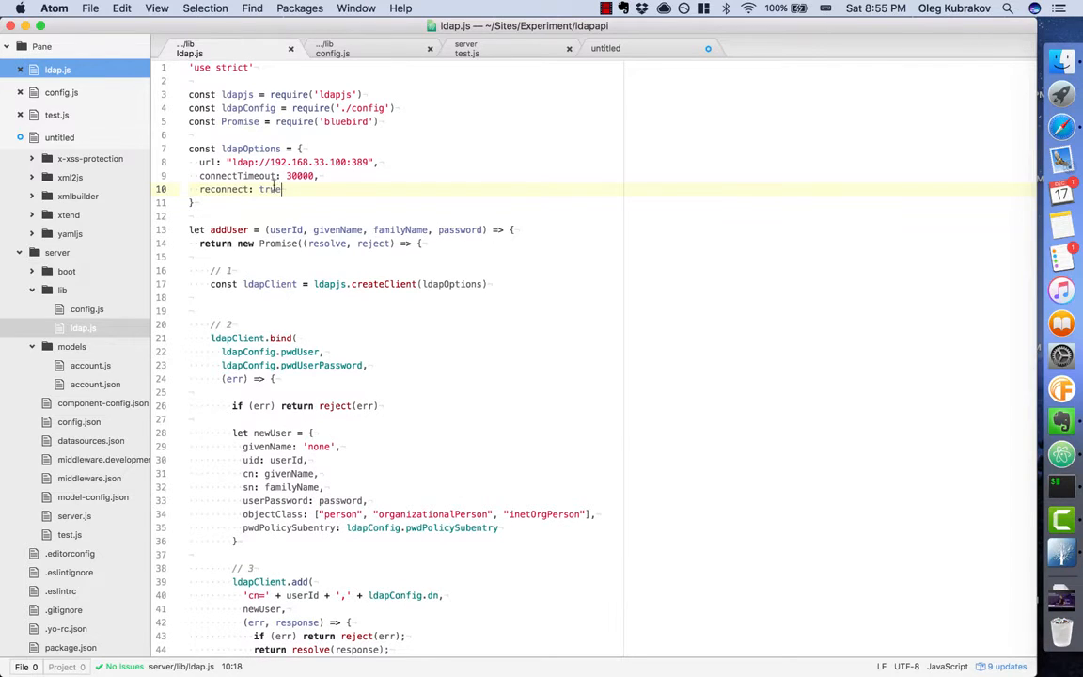
pyautogui.click(252, 149)
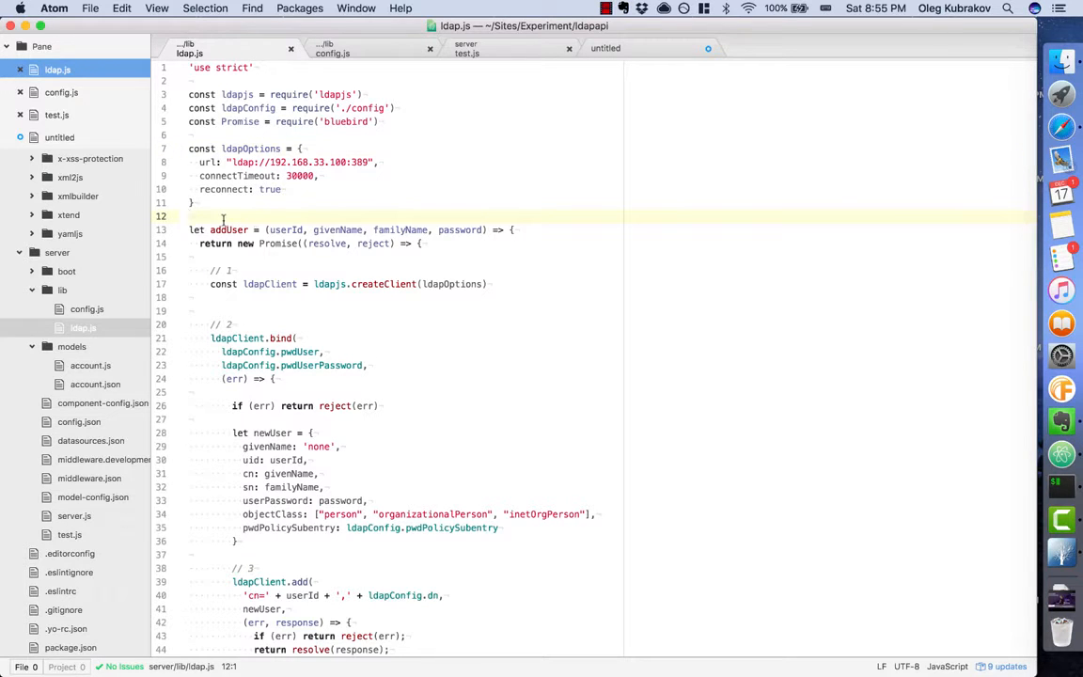
pyautogui.scroll(-3)
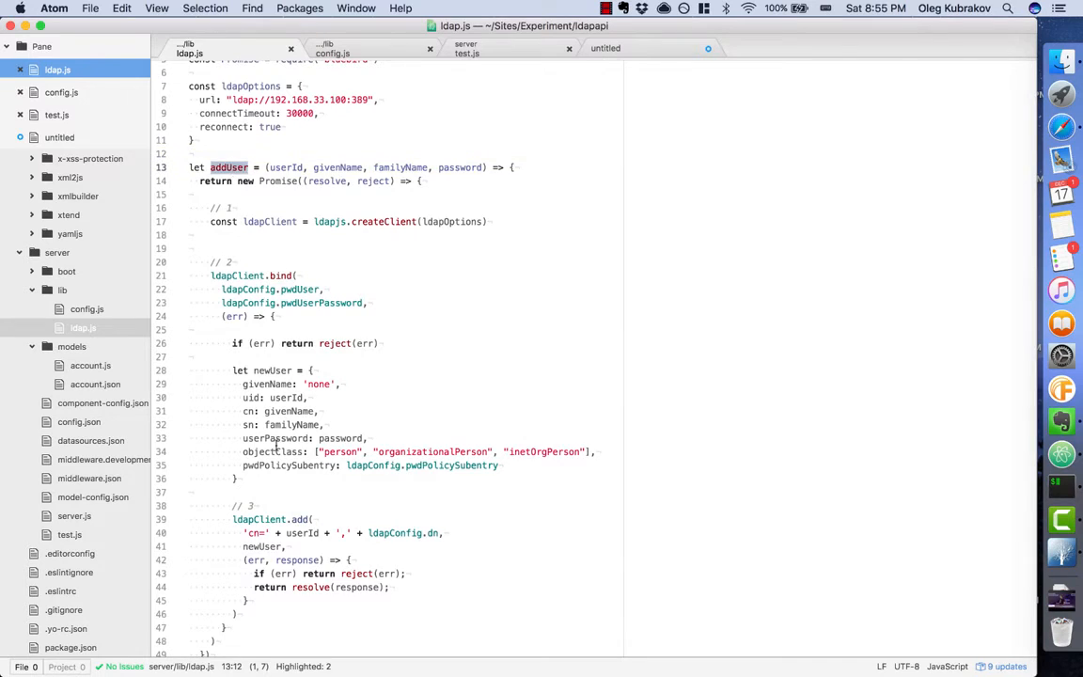
pyautogui.scroll(-3)
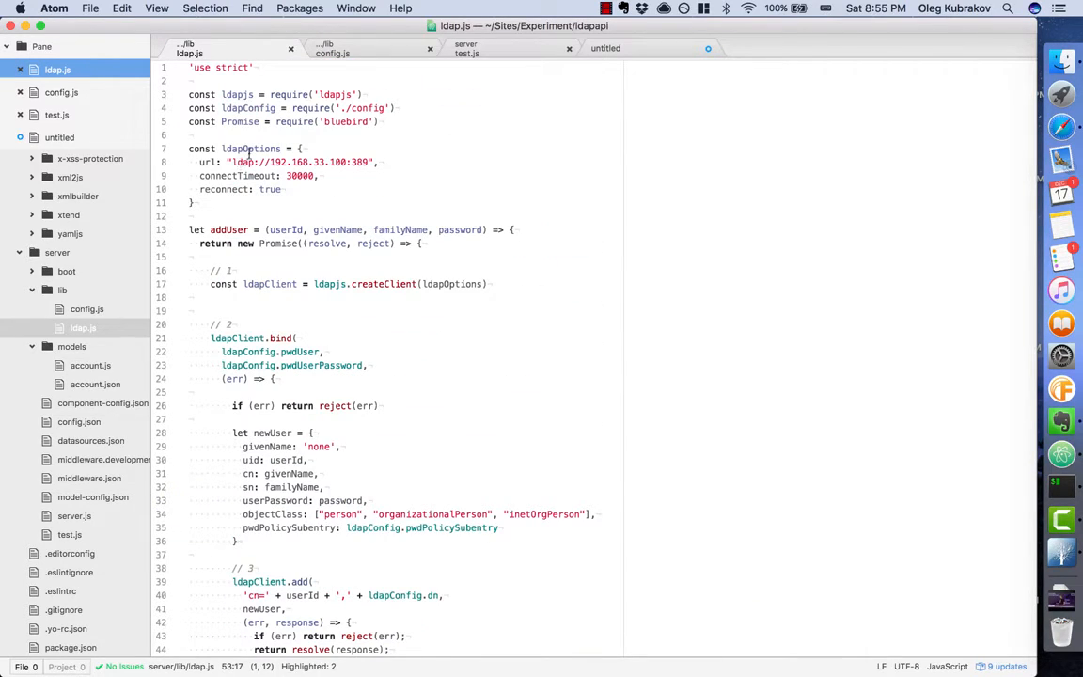
pyautogui.doubleClick(229, 230)
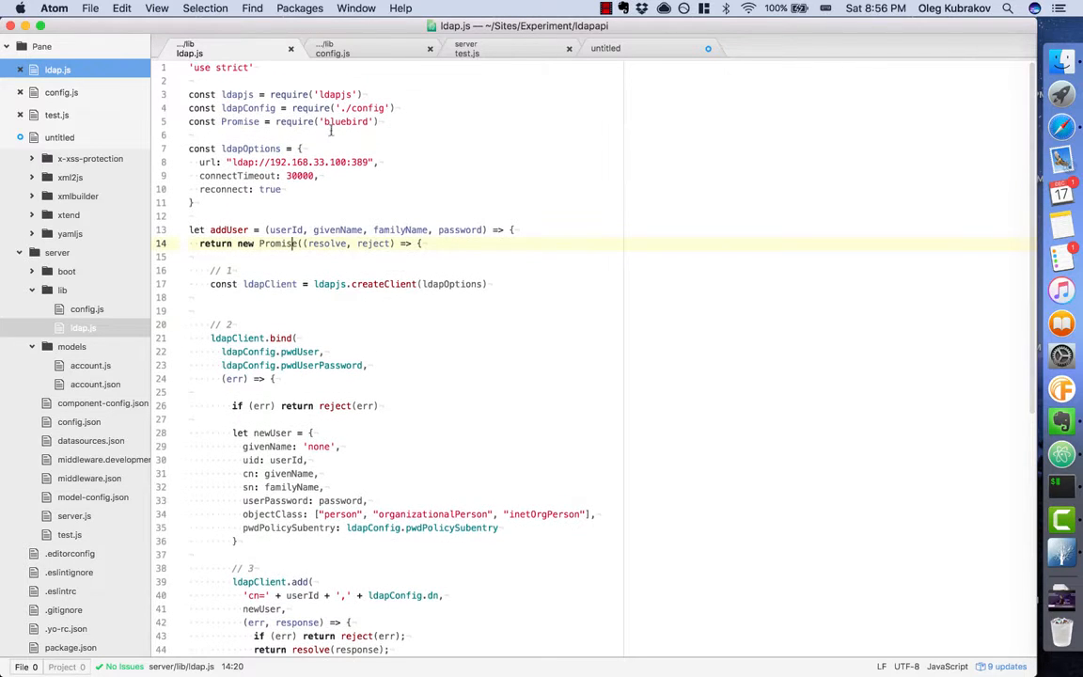
pyautogui.doubleClick(335, 94)
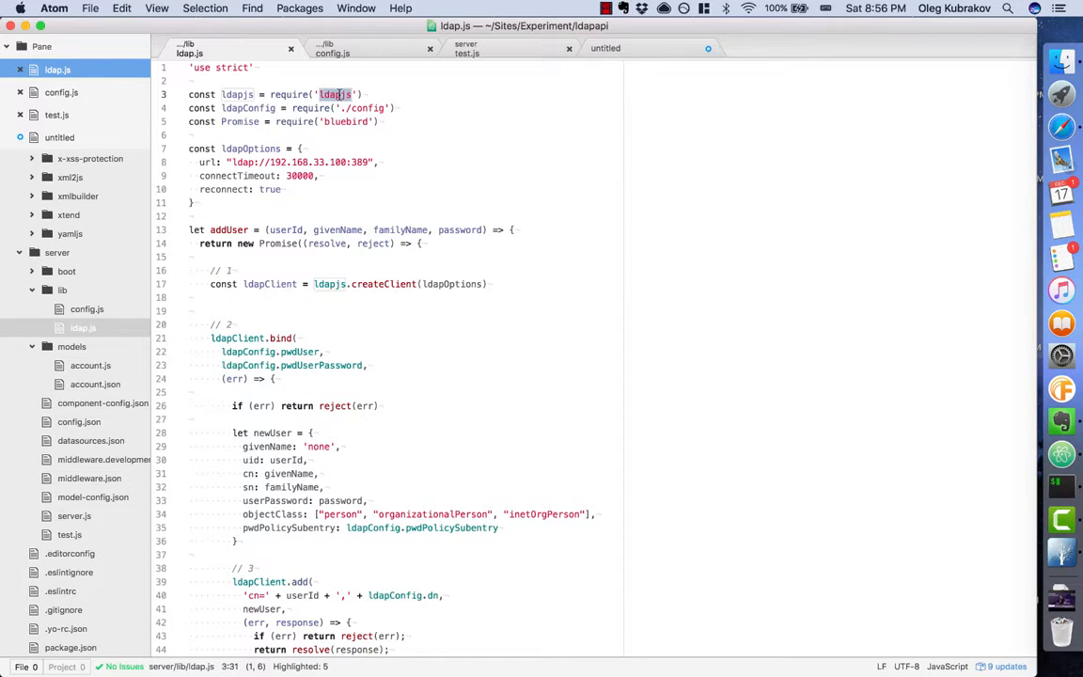
pyautogui.scroll(-3)
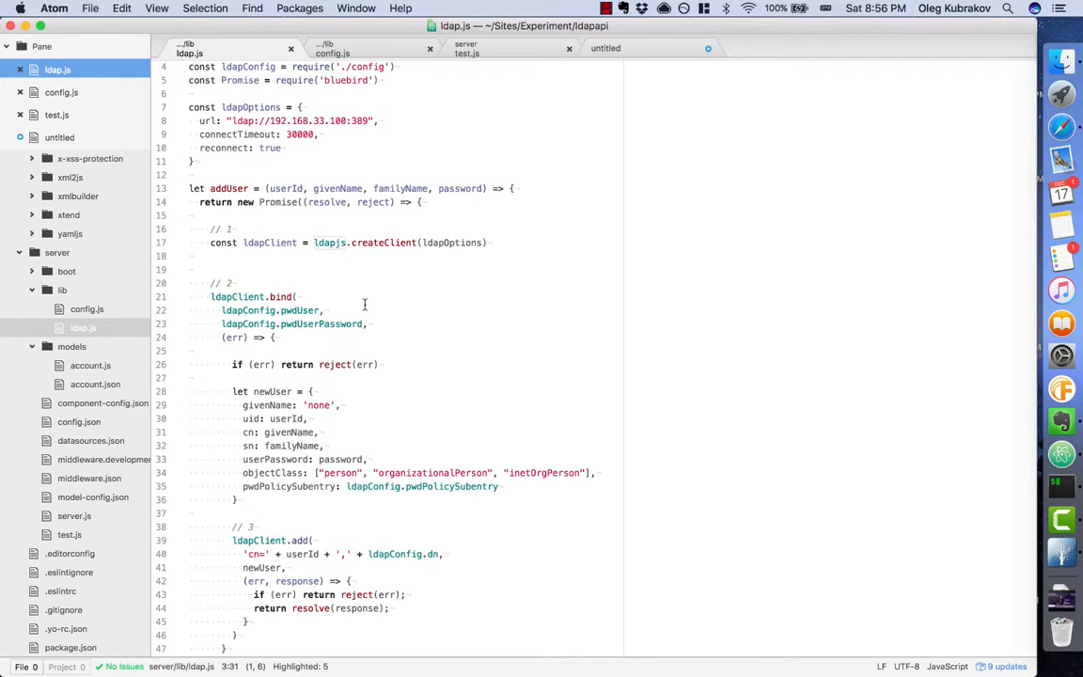
pyautogui.click(338, 243)
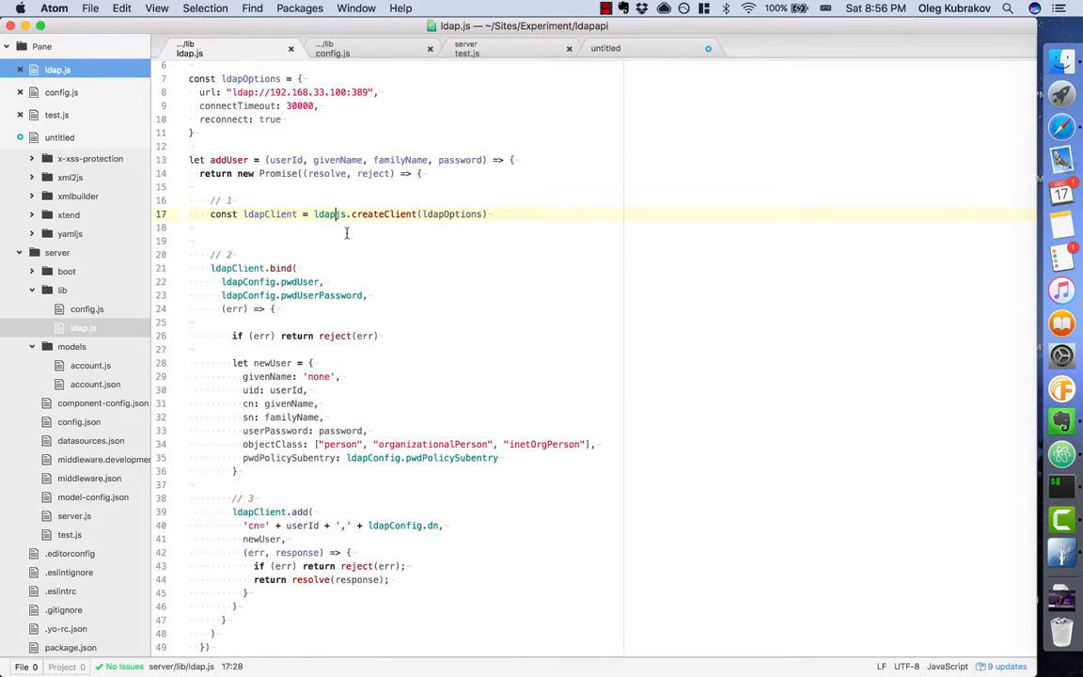
pyautogui.press('enter')
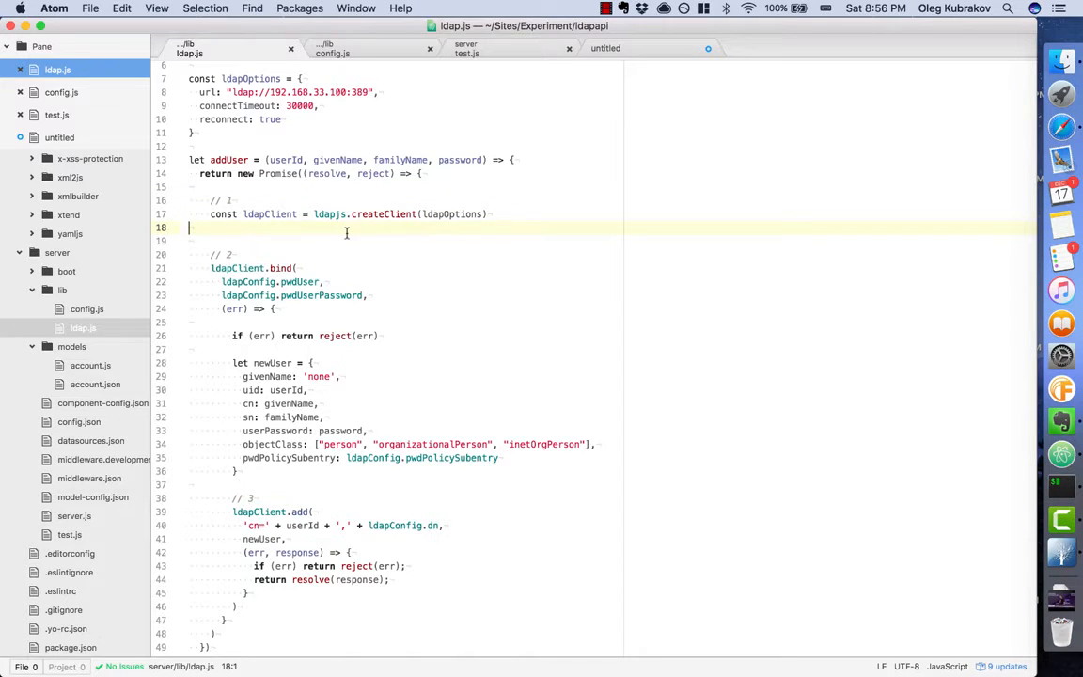
pyautogui.scroll(3)
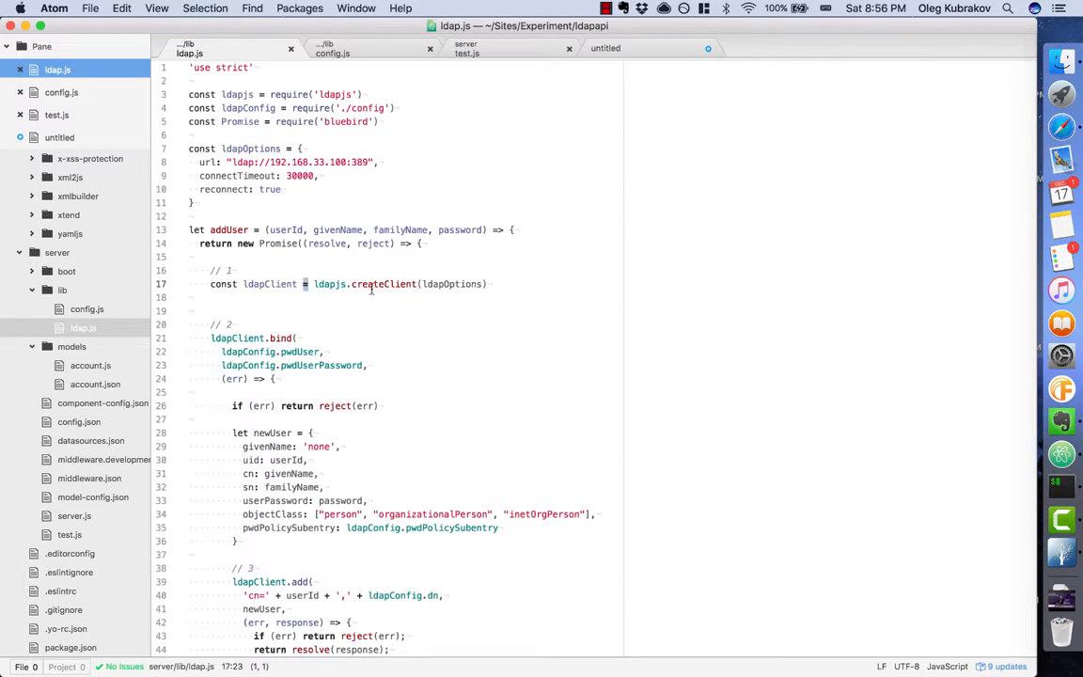
pyautogui.click(372, 282)
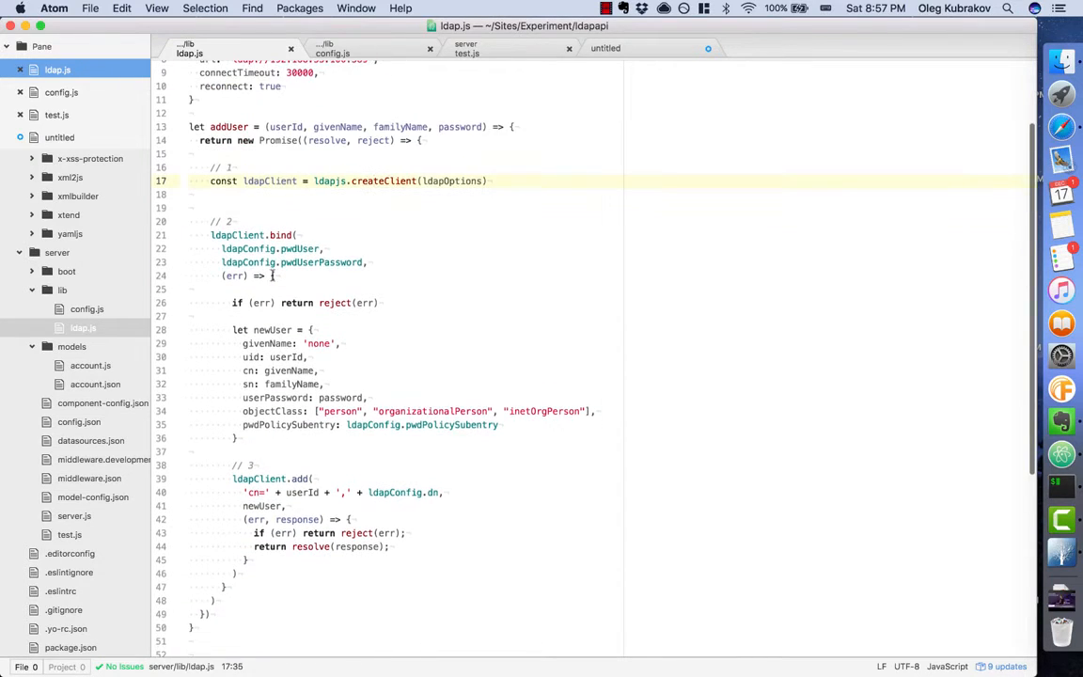
pyautogui.click(282, 233)
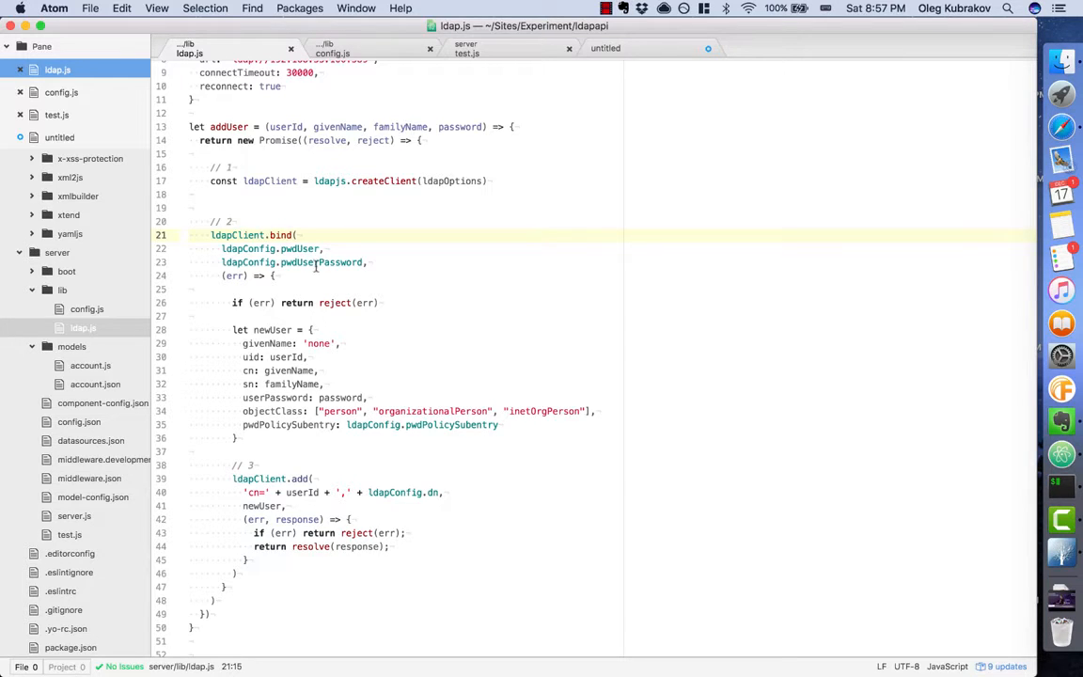
pyautogui.doubleClick(299, 248)
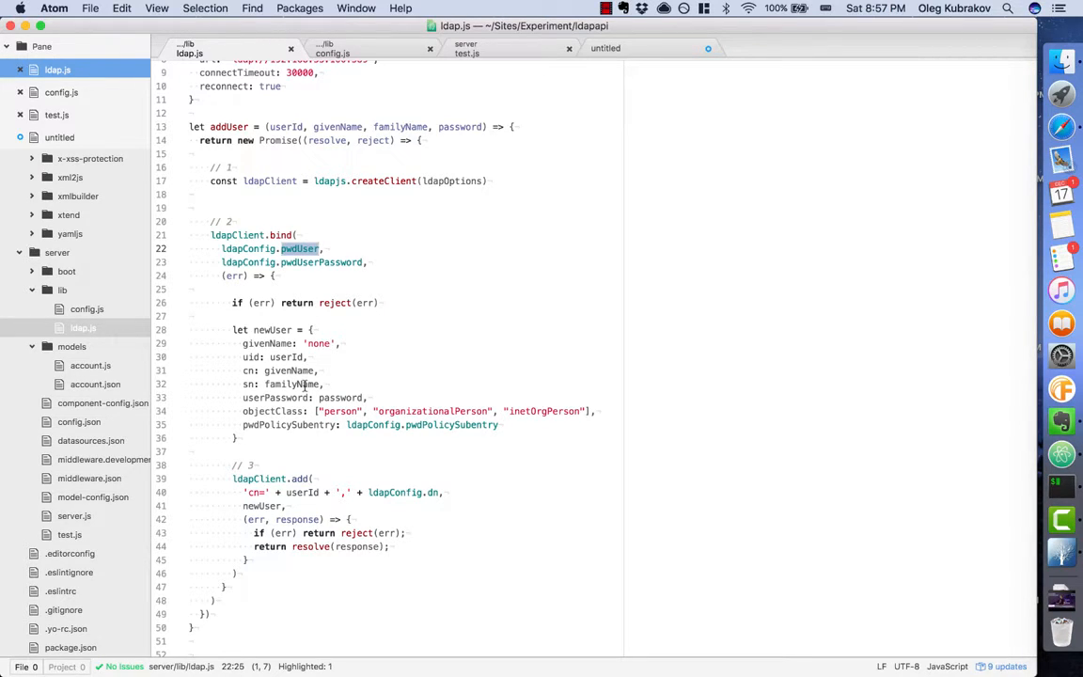
# - Highlight the whole newUser object definition and its attribute lines
pyautogui.scroll(-3)
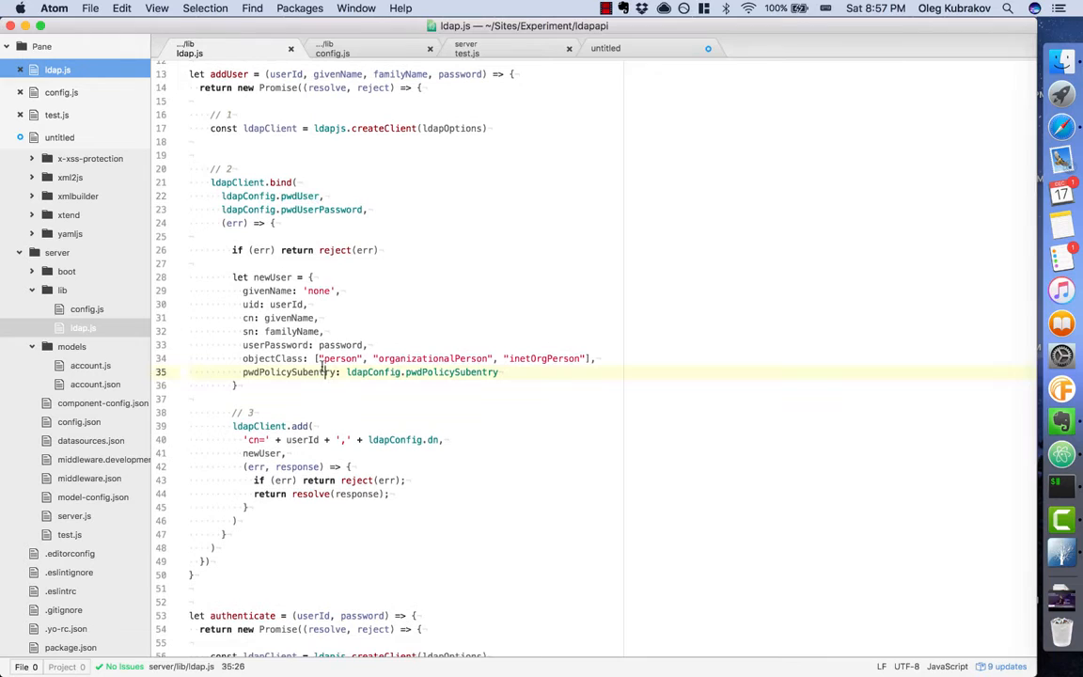
pyautogui.click(283, 277)
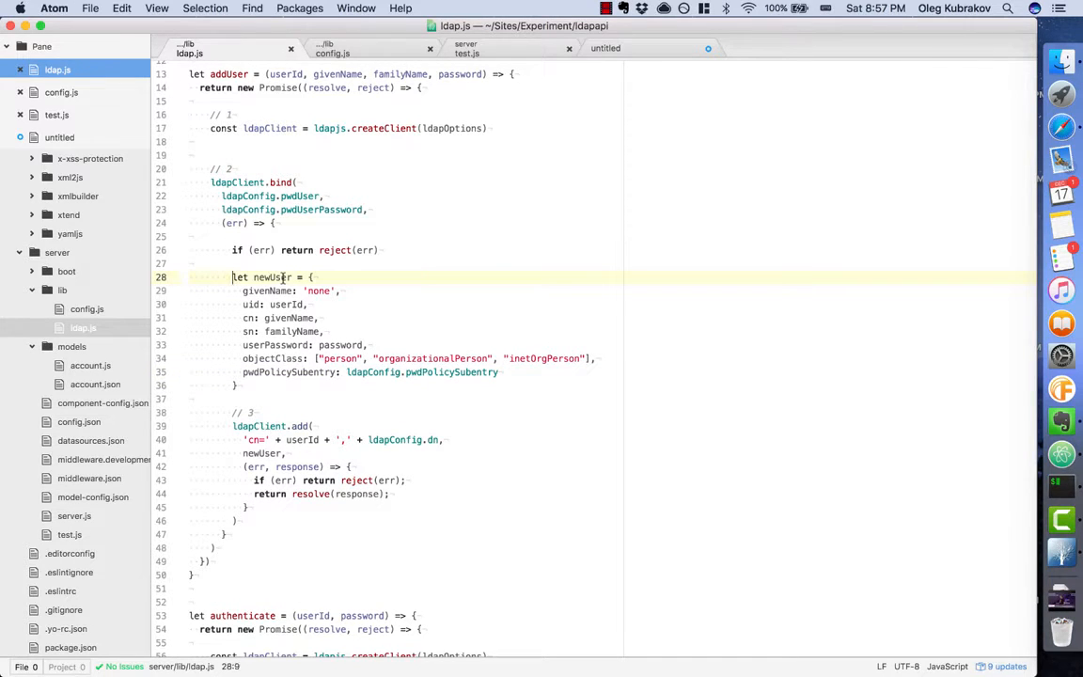
pyautogui.moveTo(233, 277); pyautogui.dragTo(237, 383)
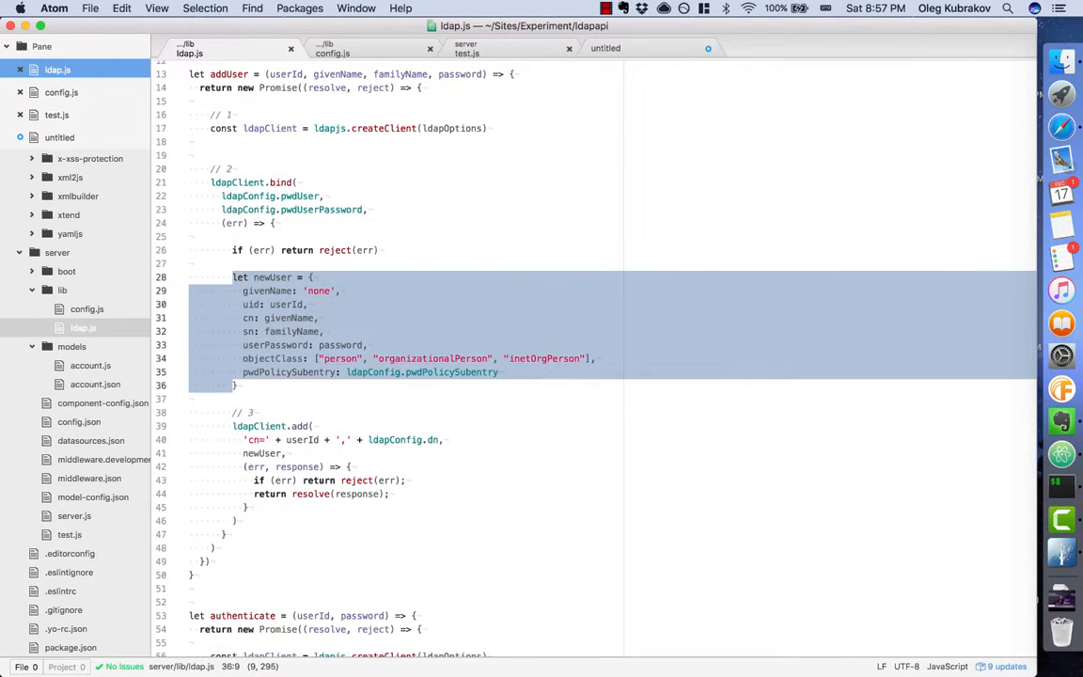
pyautogui.click(308, 304)
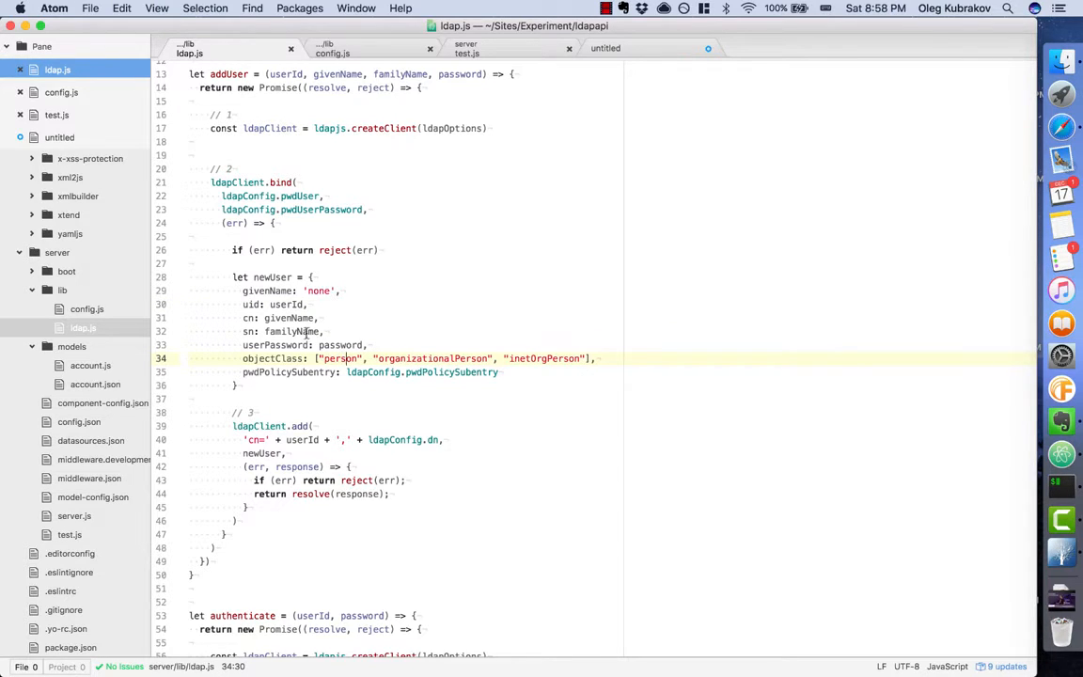
pyautogui.click(308, 331)
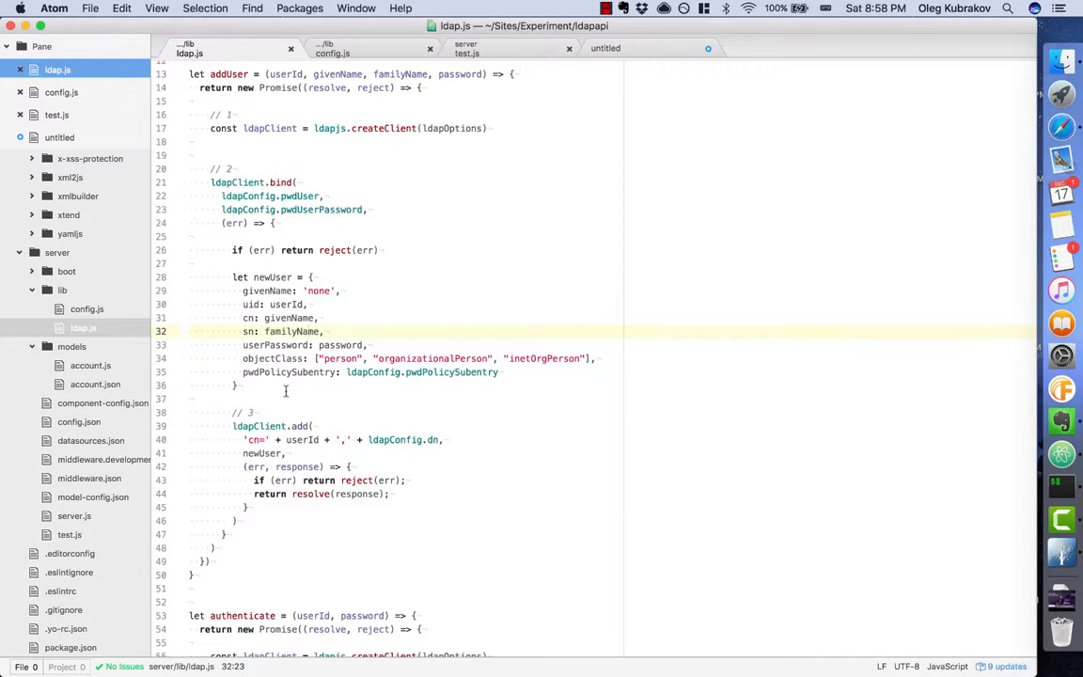
pyautogui.scroll(-3)
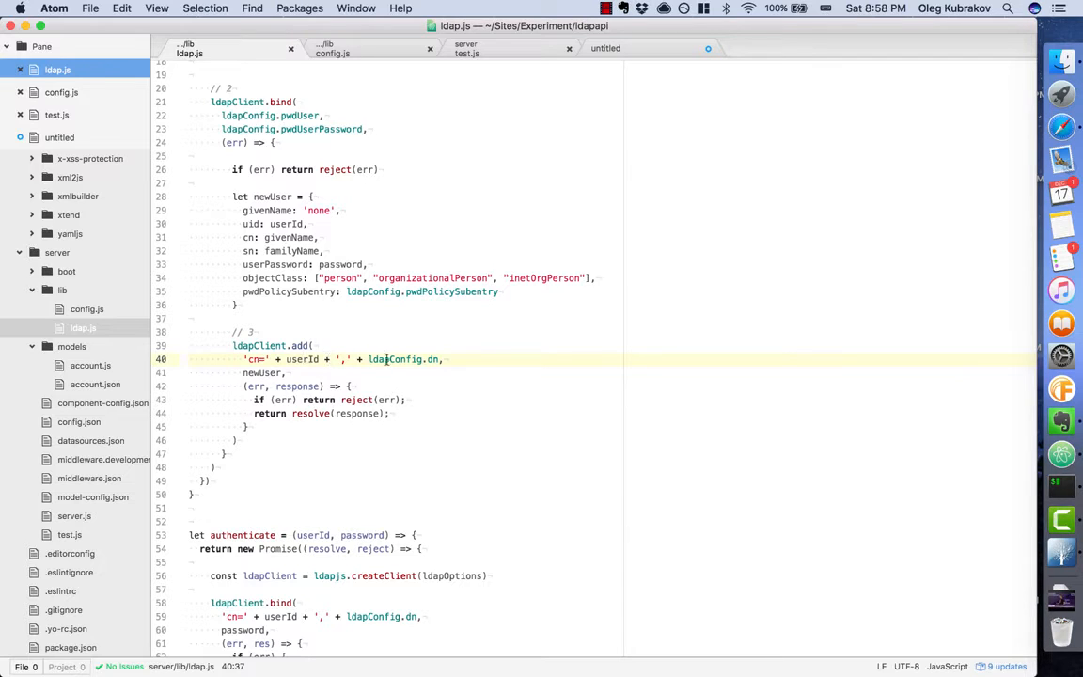
# - Review the ldapClient.add call — ldapConfig.dn, newUser, reject and resolve — then show test.js
pyautogui.click(369, 359)
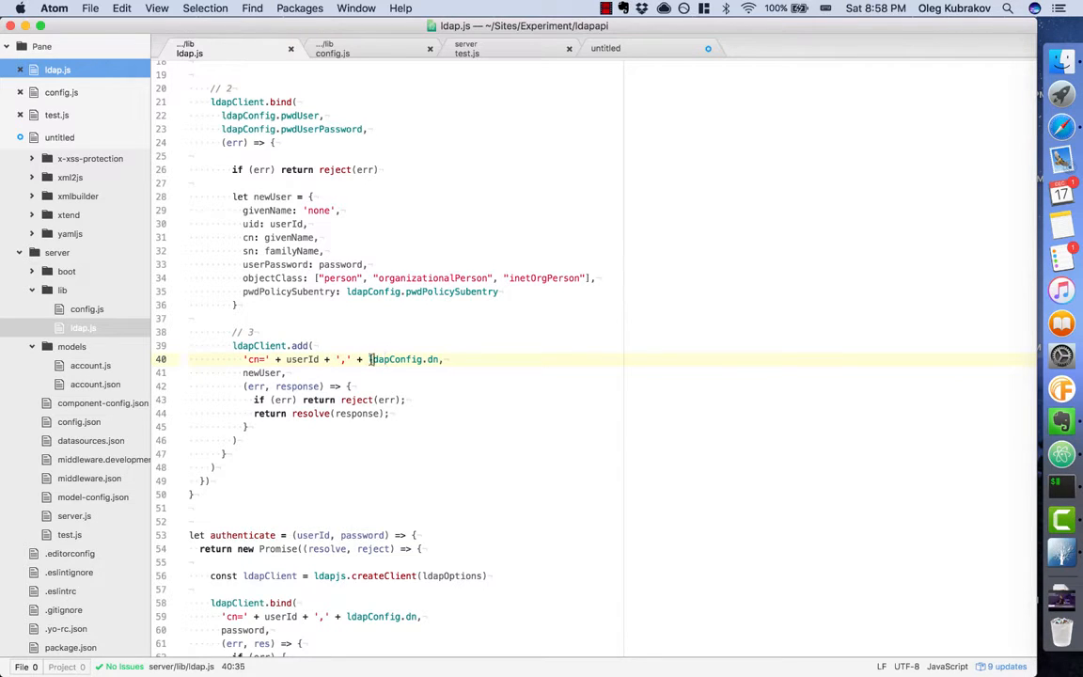
pyautogui.doubleClick(404, 357)
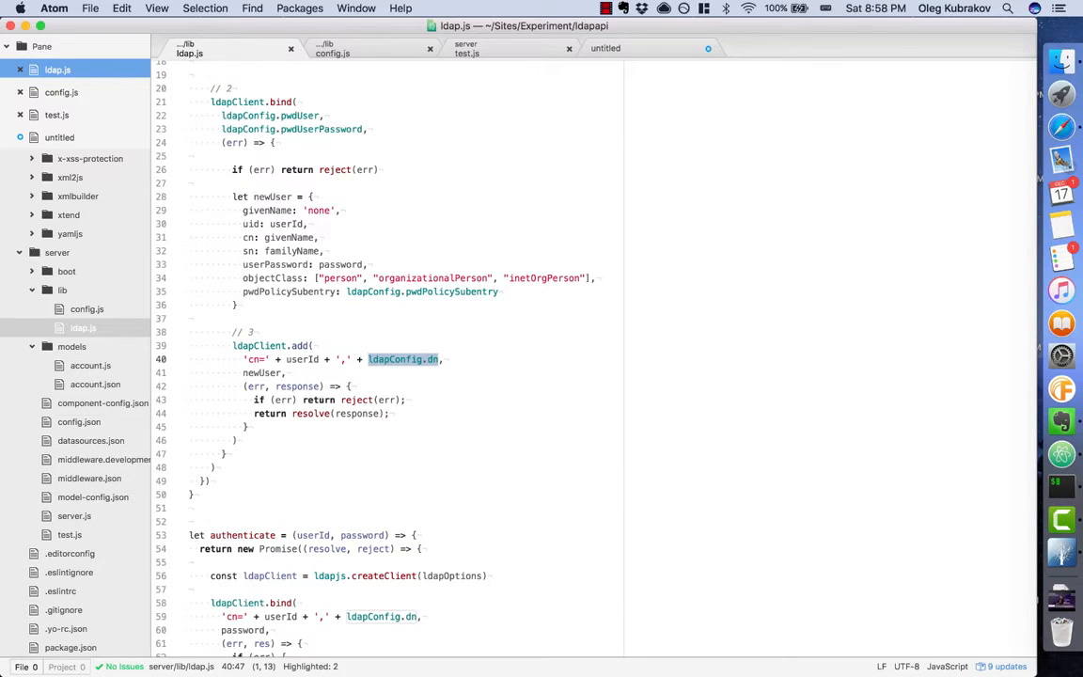
pyautogui.click(267, 373)
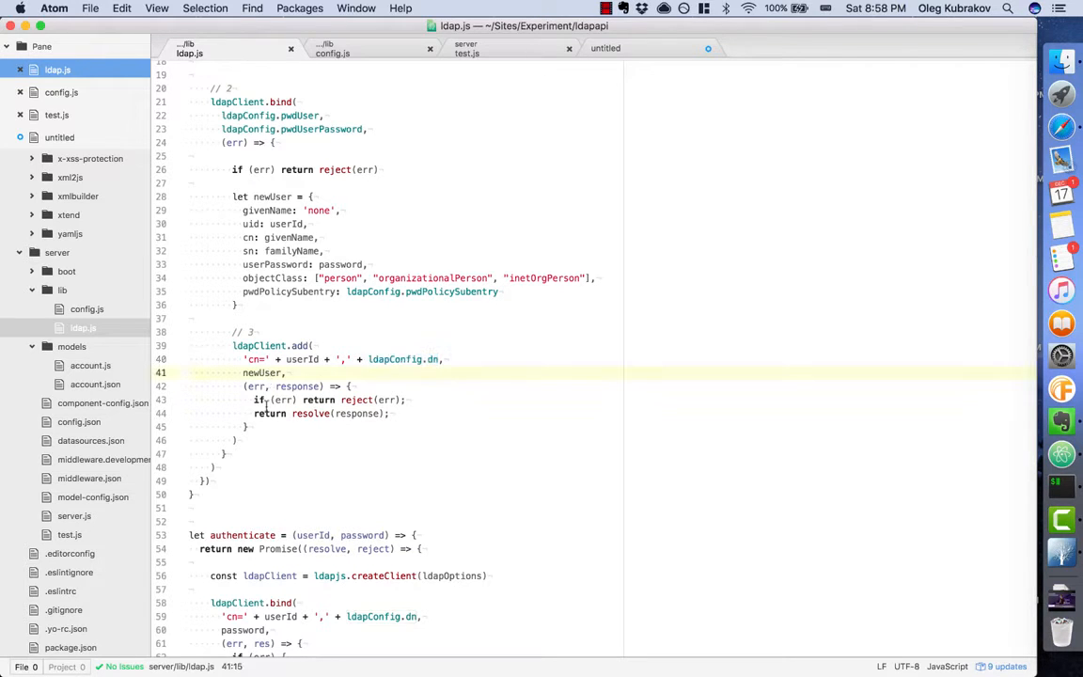
pyautogui.click(364, 398)
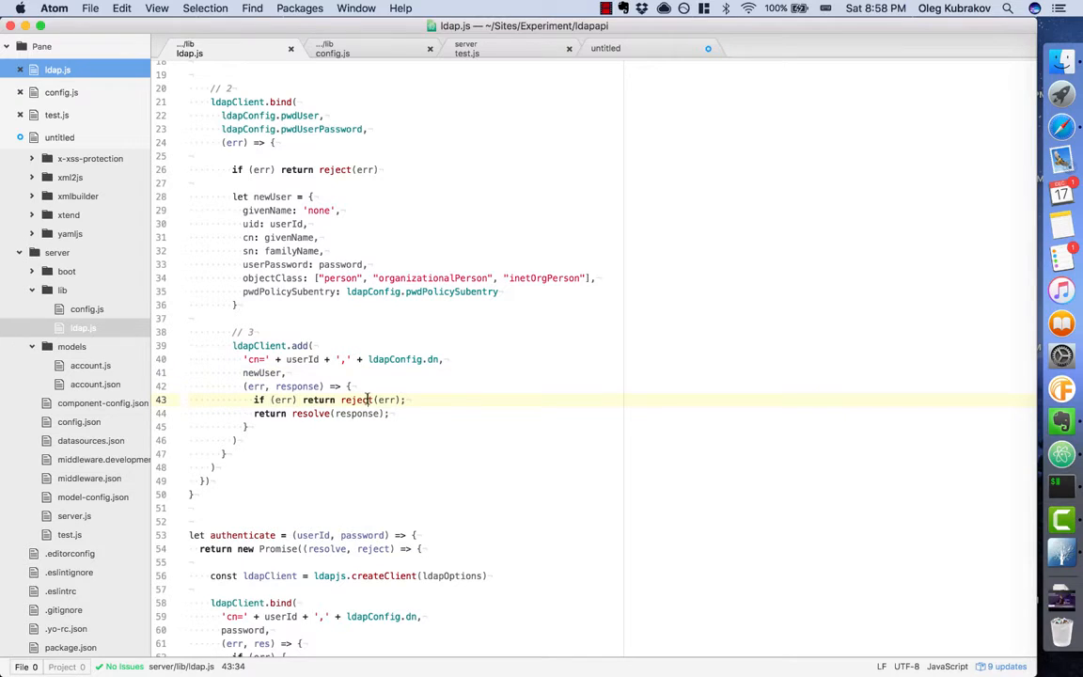
pyautogui.click(320, 414)
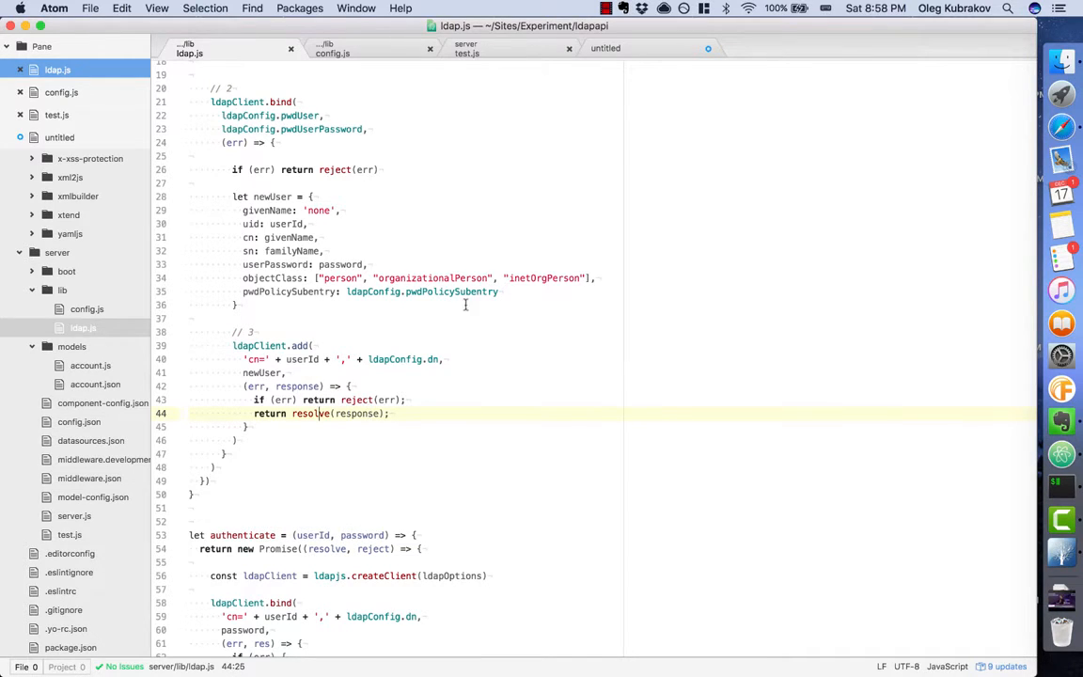
pyautogui.click(467, 49)
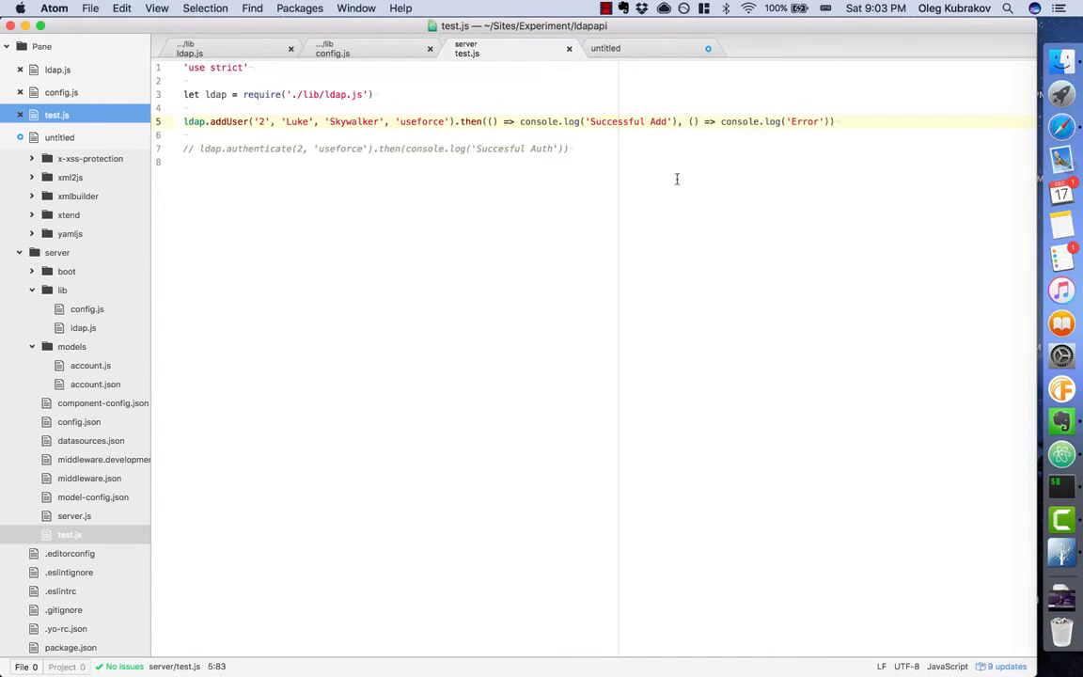
# - Switch back to ldap.js to reach the authenticate function
pyautogui.click(807, 120)
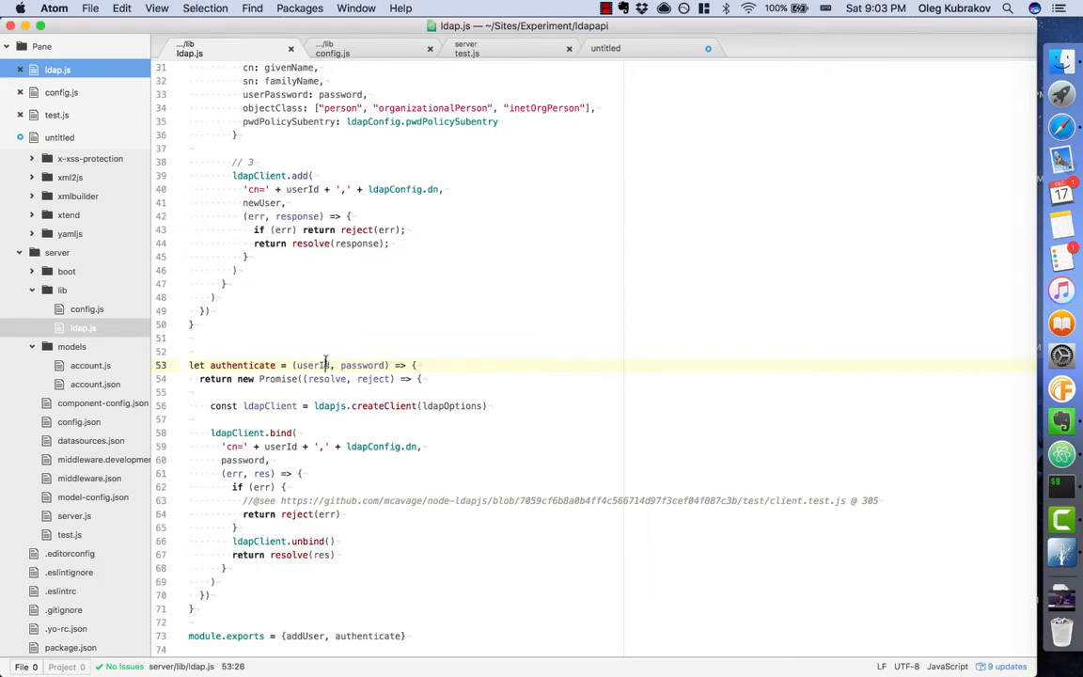
pyautogui.moveTo(305, 407)
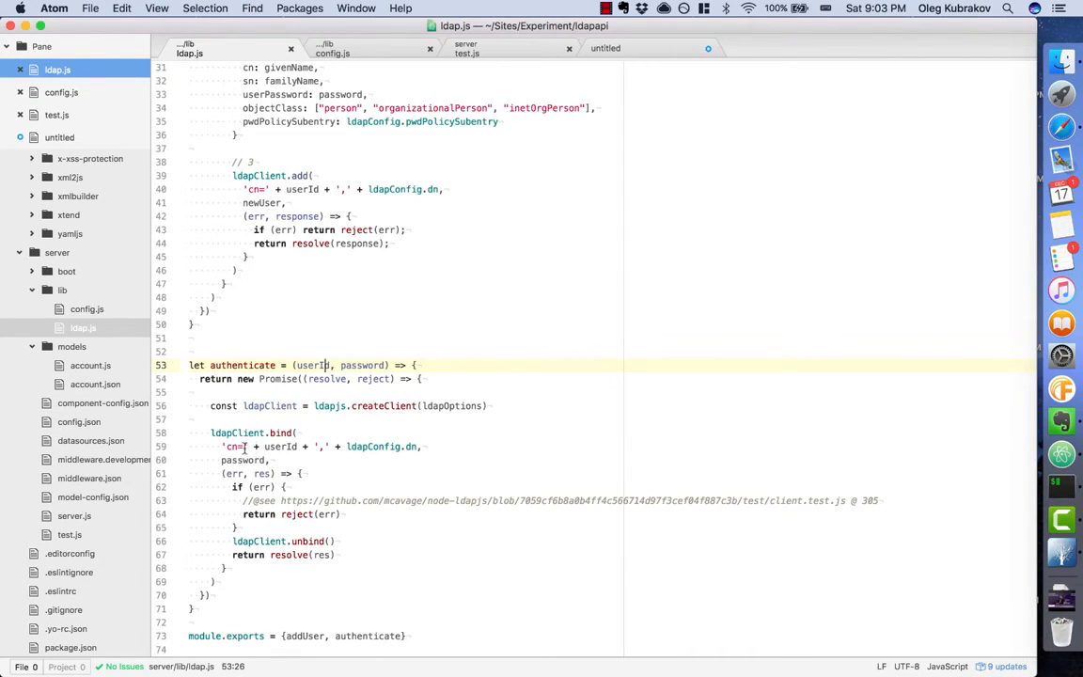
# - Point out userId and password in authenticate's bind DN, then switch to test.js
pyautogui.click(270, 446)
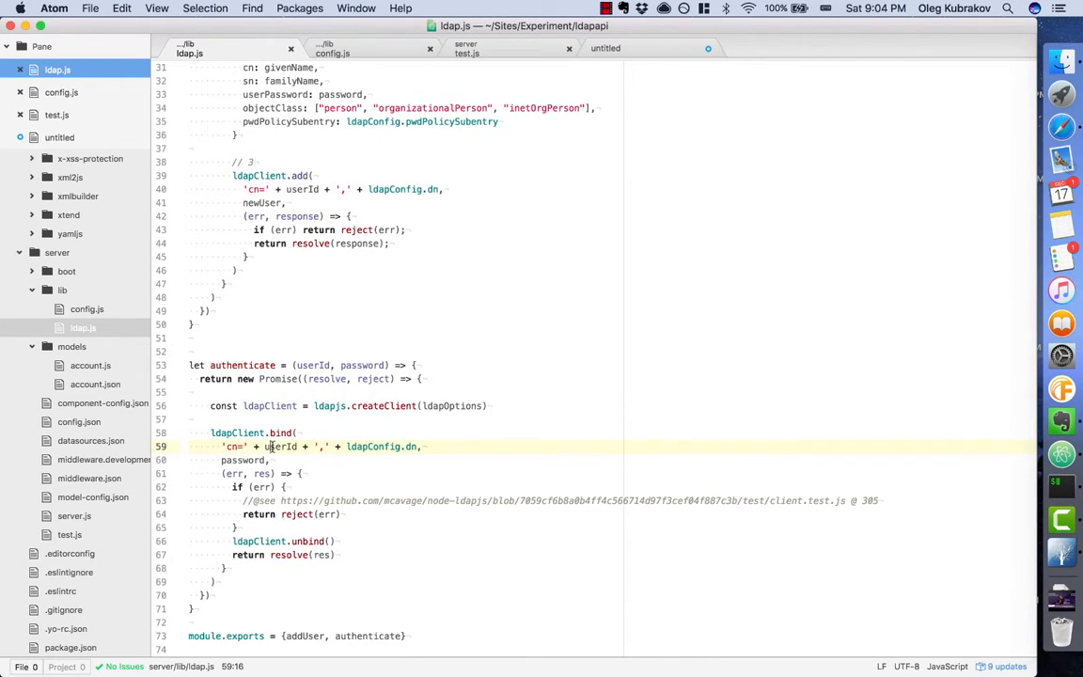
pyautogui.click(323, 365)
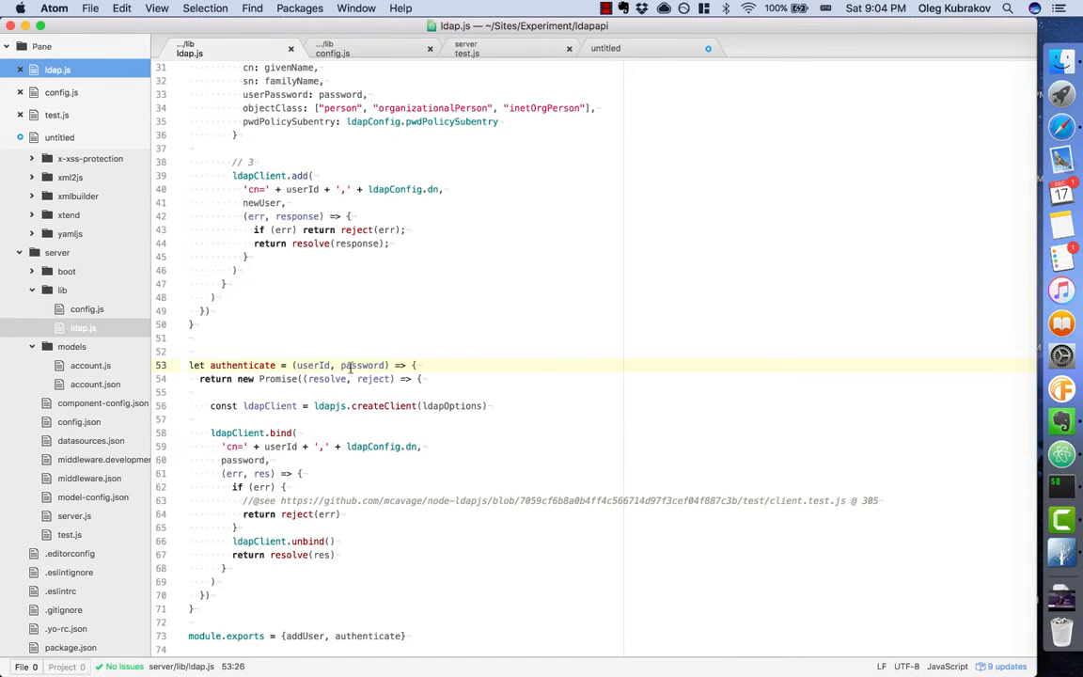
pyautogui.scroll(-3)
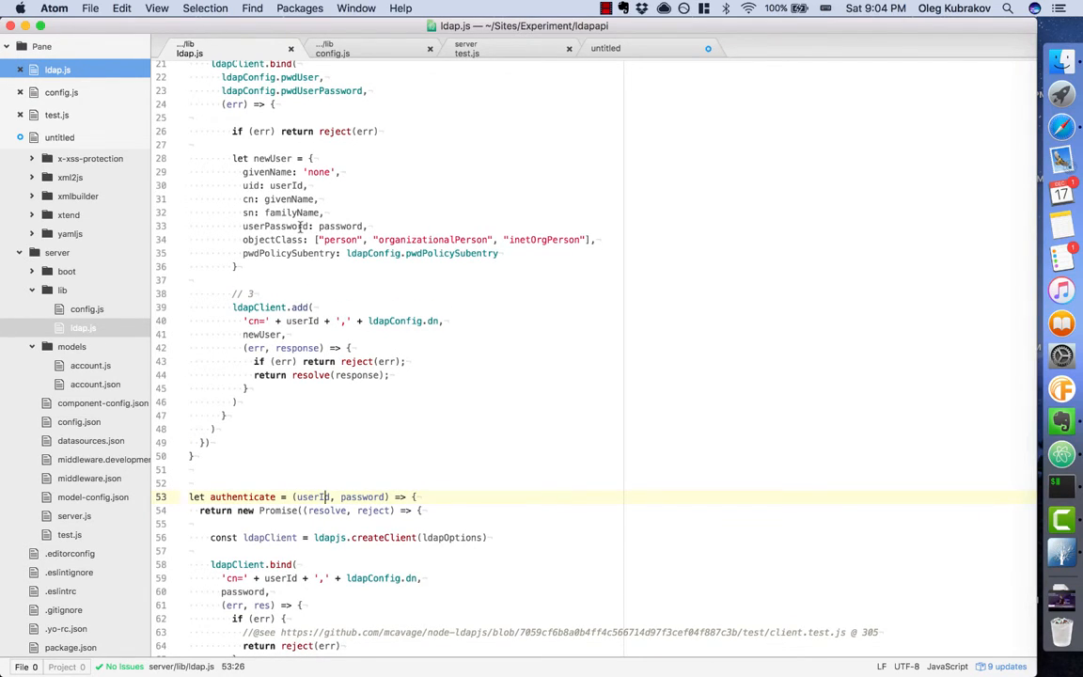
pyautogui.scroll(-3)
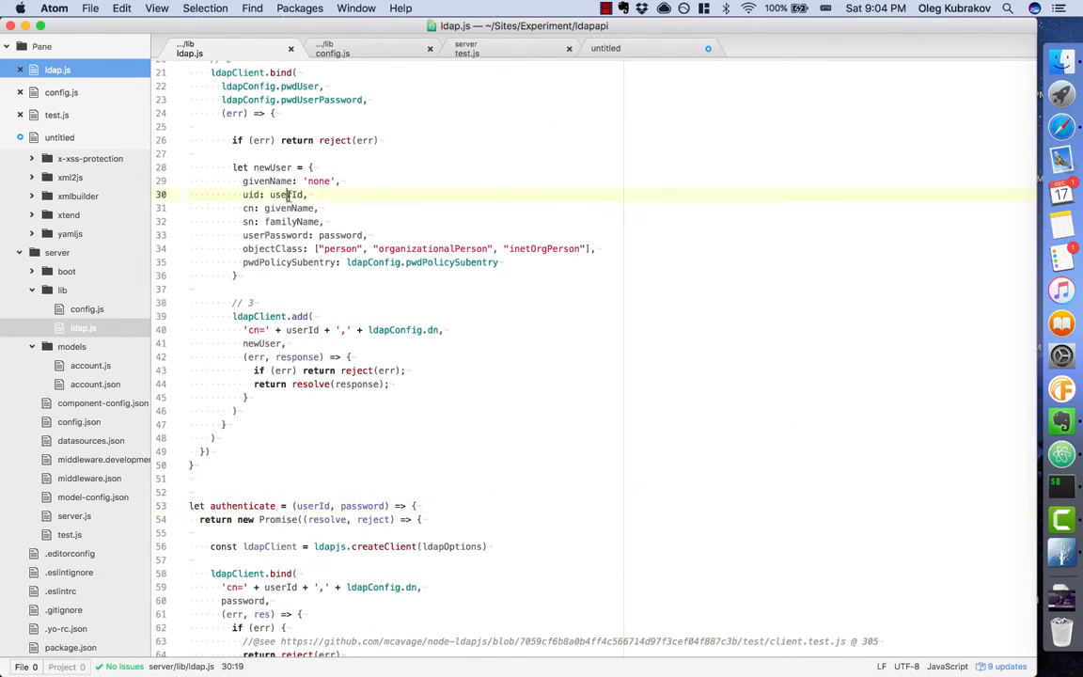
pyautogui.moveTo(356, 494)
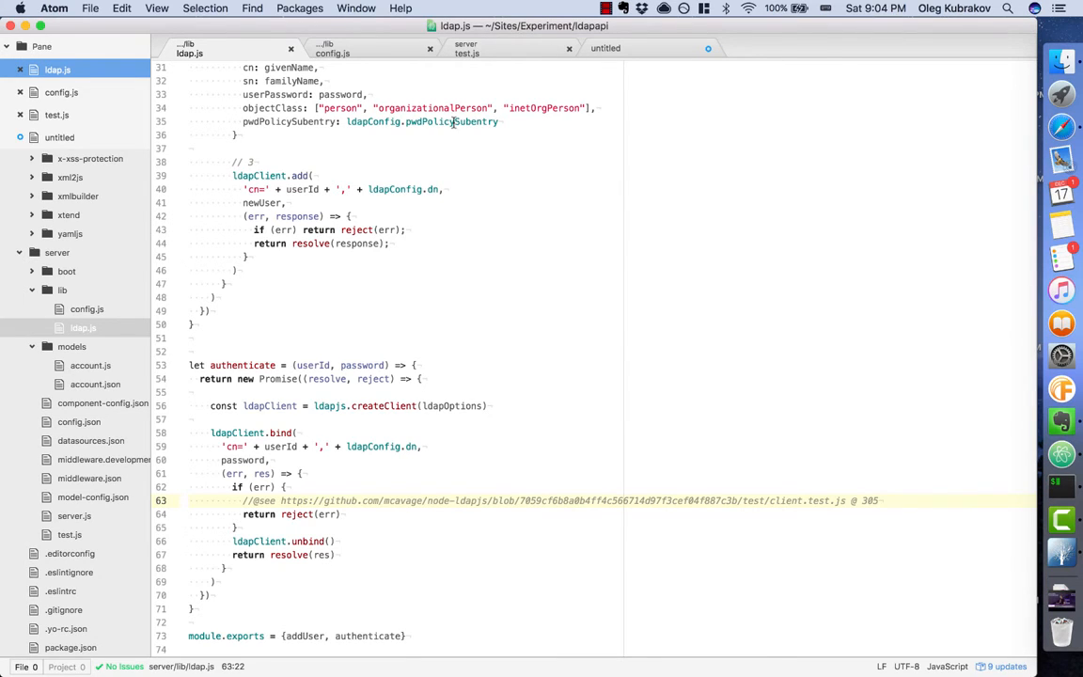
pyautogui.click(467, 53)
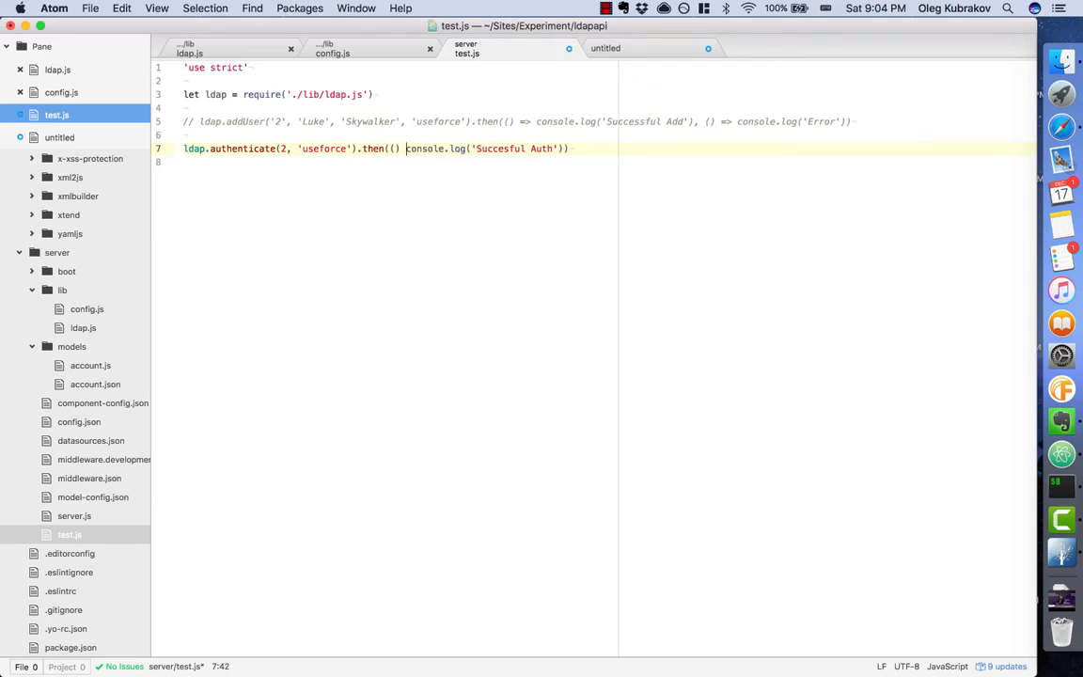
# - Add an error callback with console.log to the authenticate test call
pyautogui.write('=>')
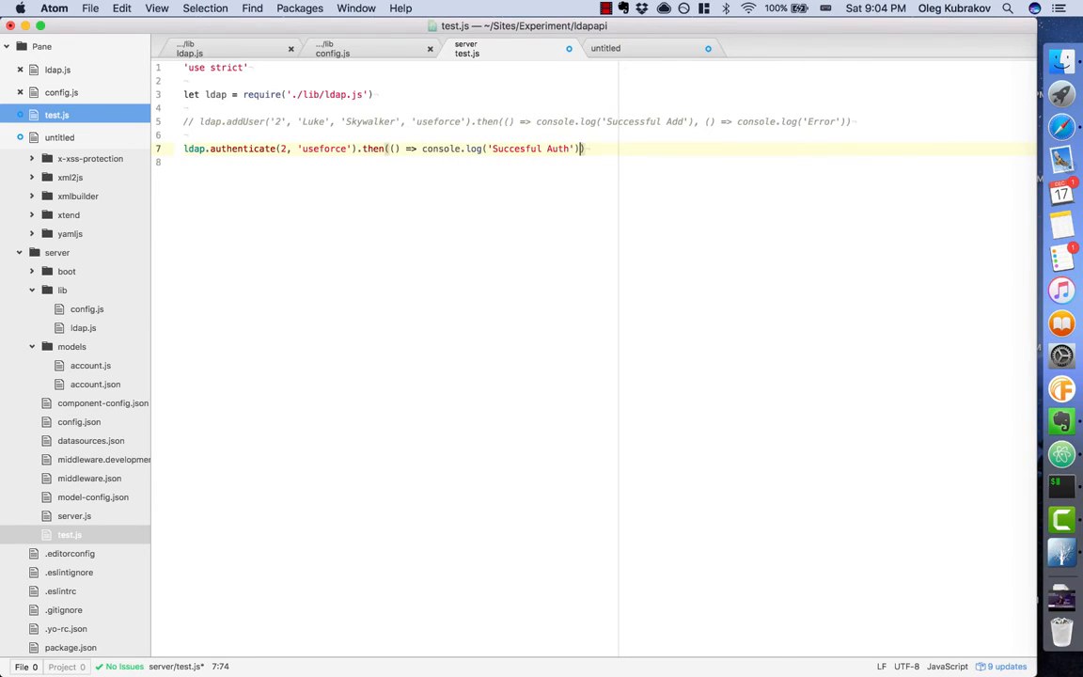
pyautogui.write(', (')
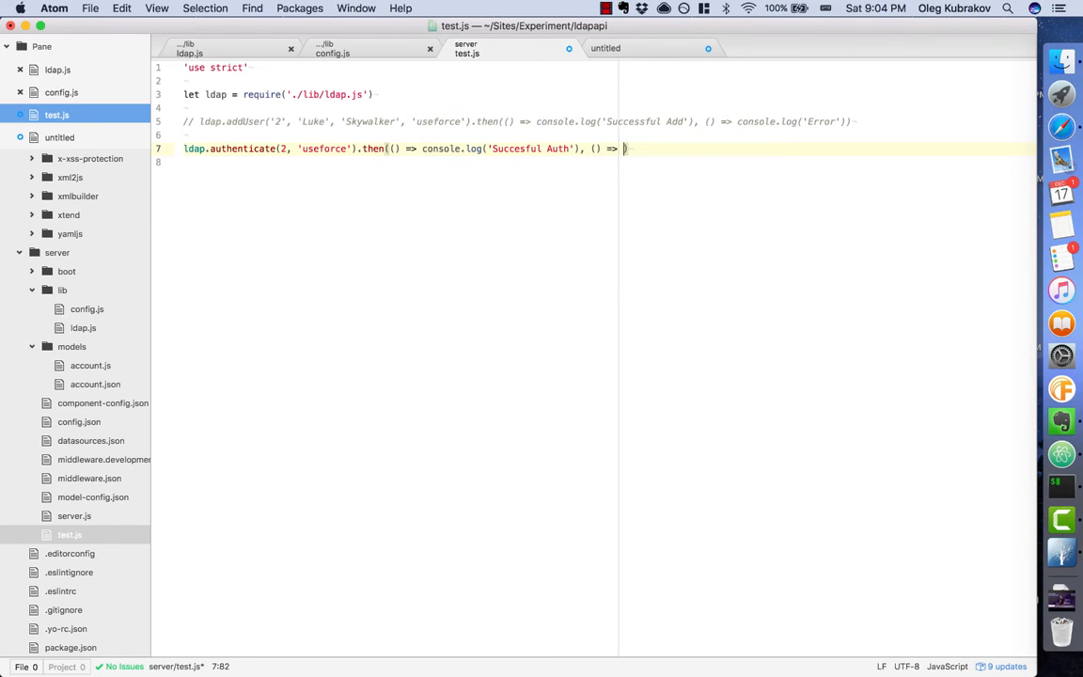
pyautogui.write("console.log('Error")
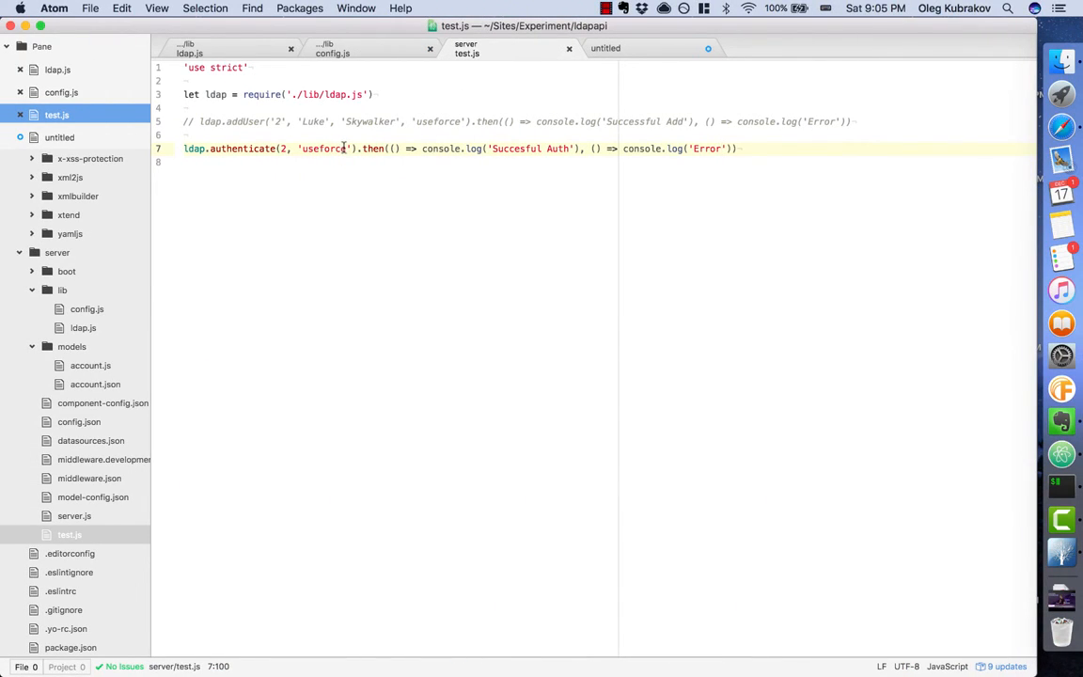
pyautogui.doubleClick(324, 149)
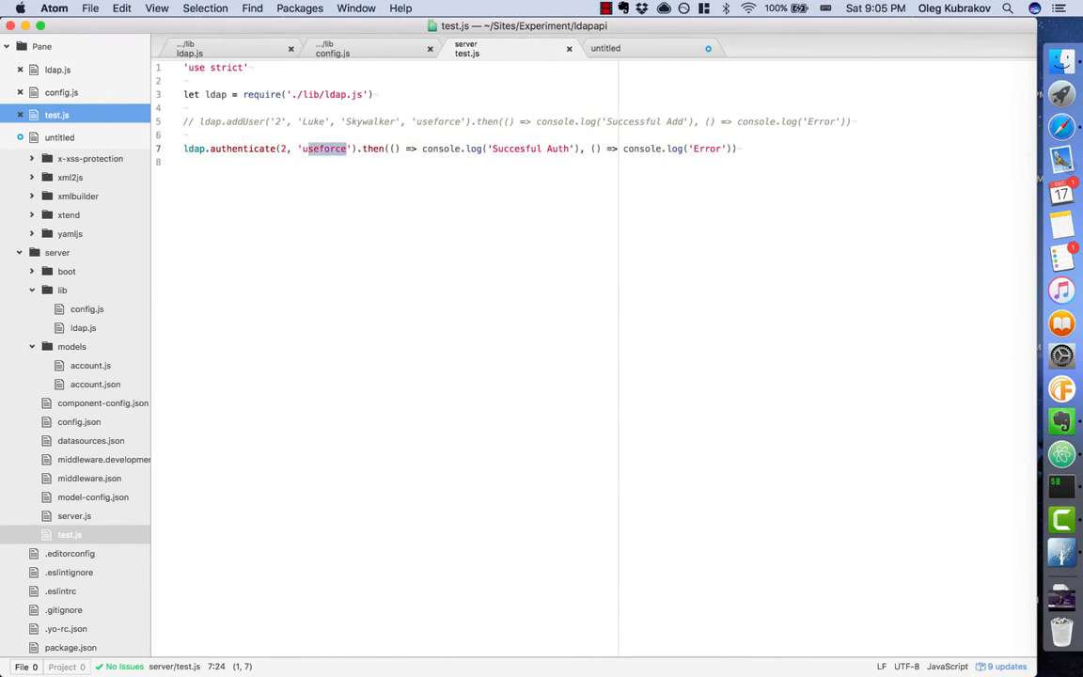
pyautogui.write('come')
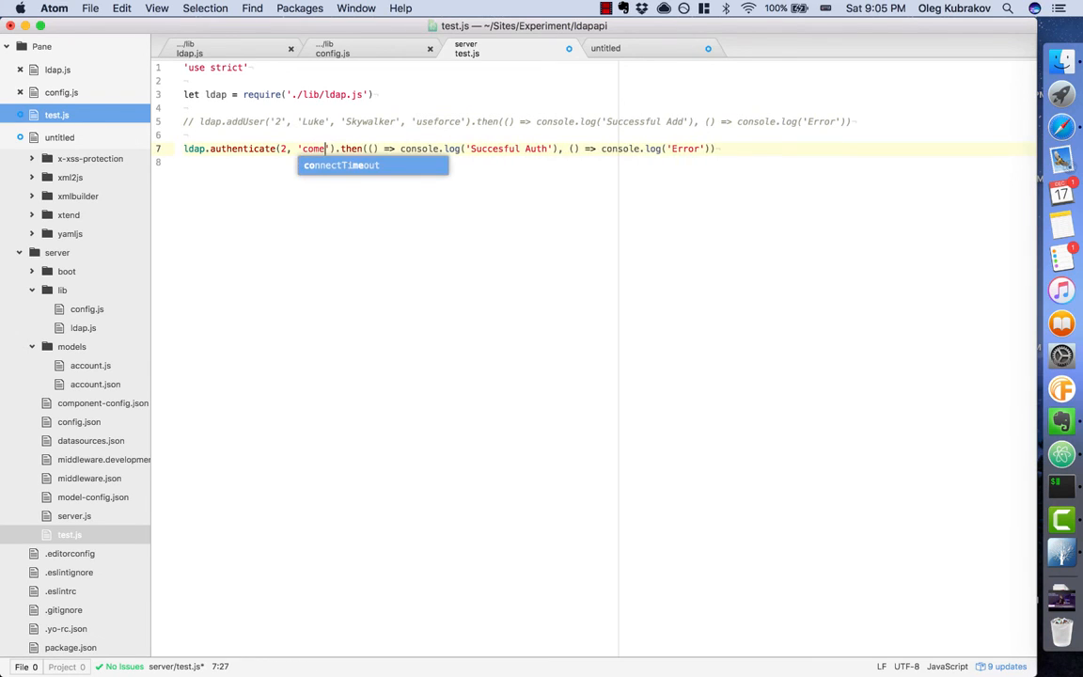
pyautogui.write('todarksid')
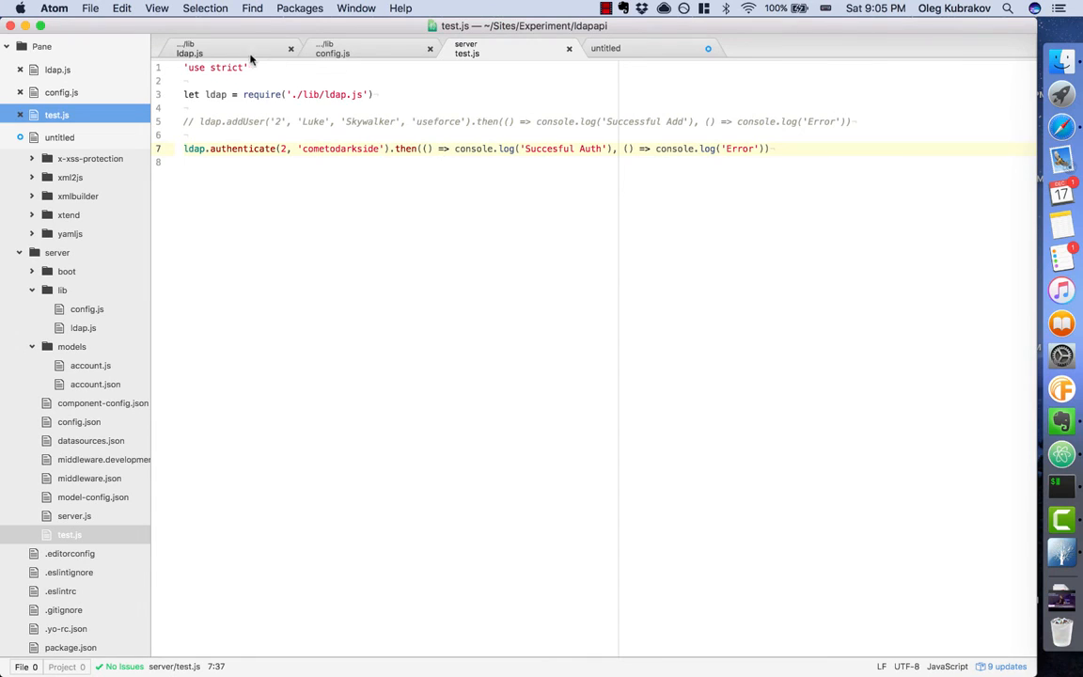
pyautogui.click(188, 49)
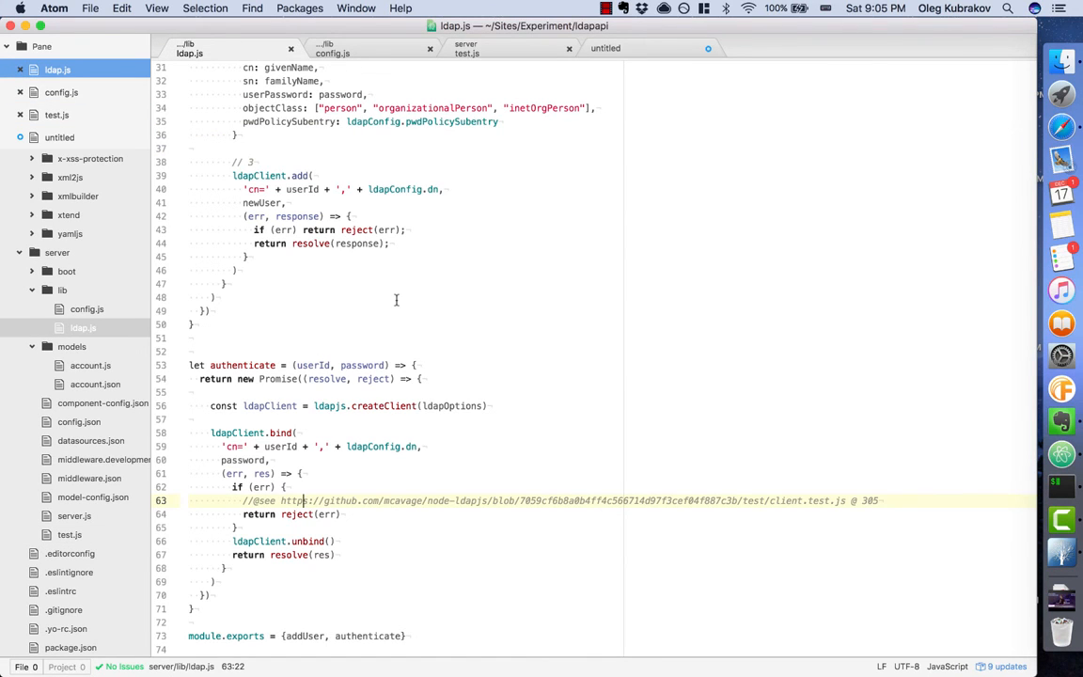